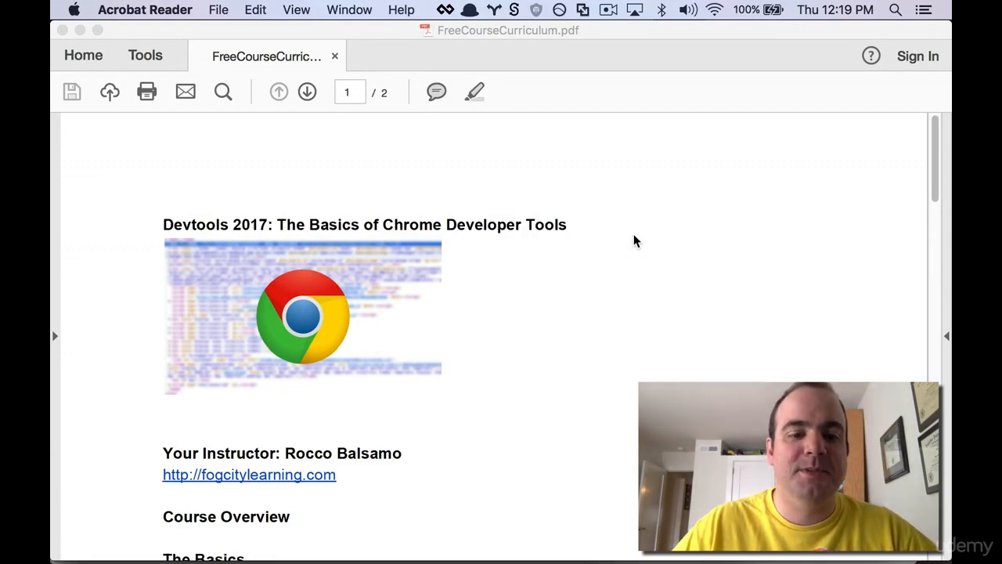
# - Scroll from the title page down to the Course Overview's Basics and Digging Deeper lesson lists
pyautogui.scroll(-3)
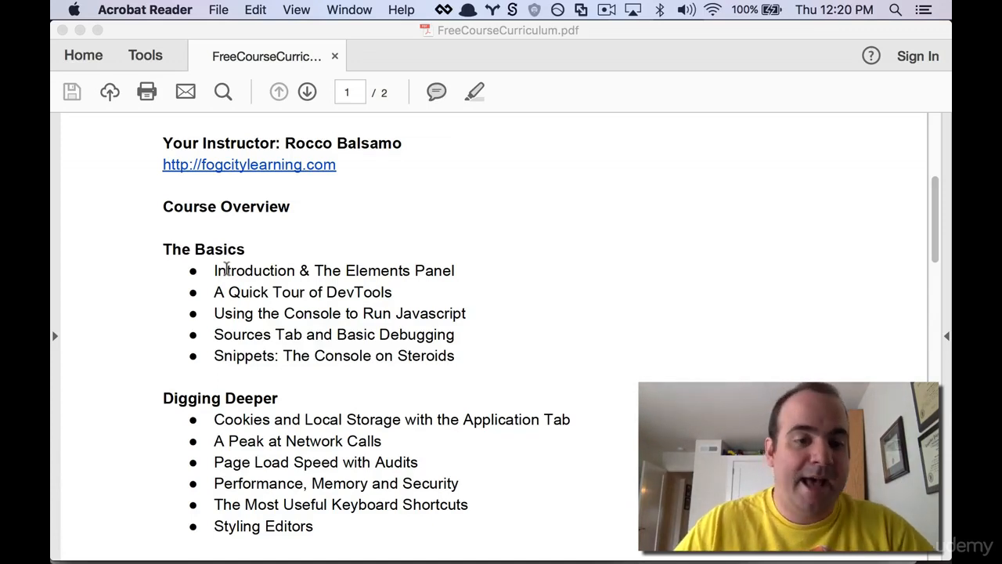
# - Highlight the Quick Tour of DevTools lesson title and scroll to the Detailed Lecture Descriptions heading
pyautogui.doubleClick(308, 291)
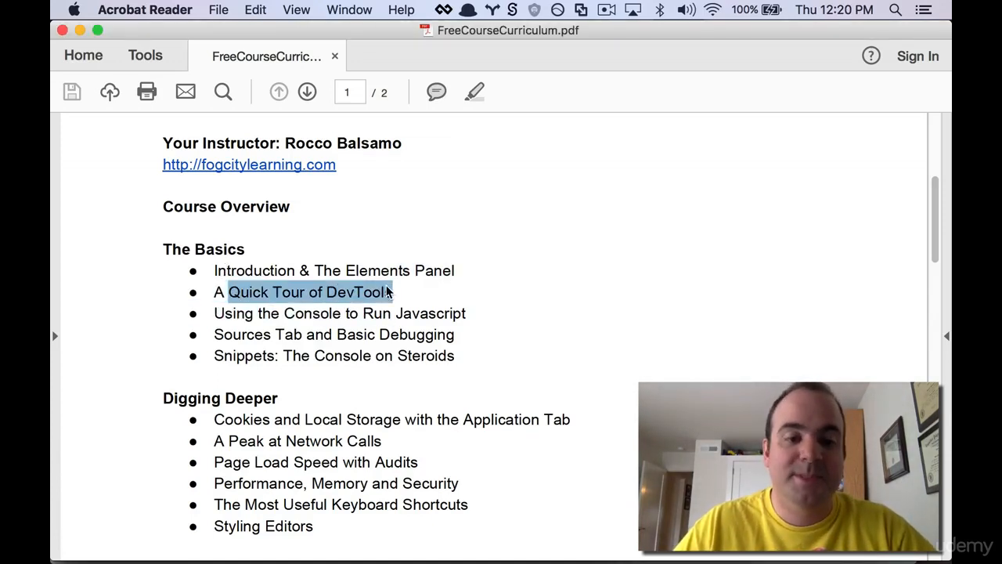
pyautogui.scroll(-3)
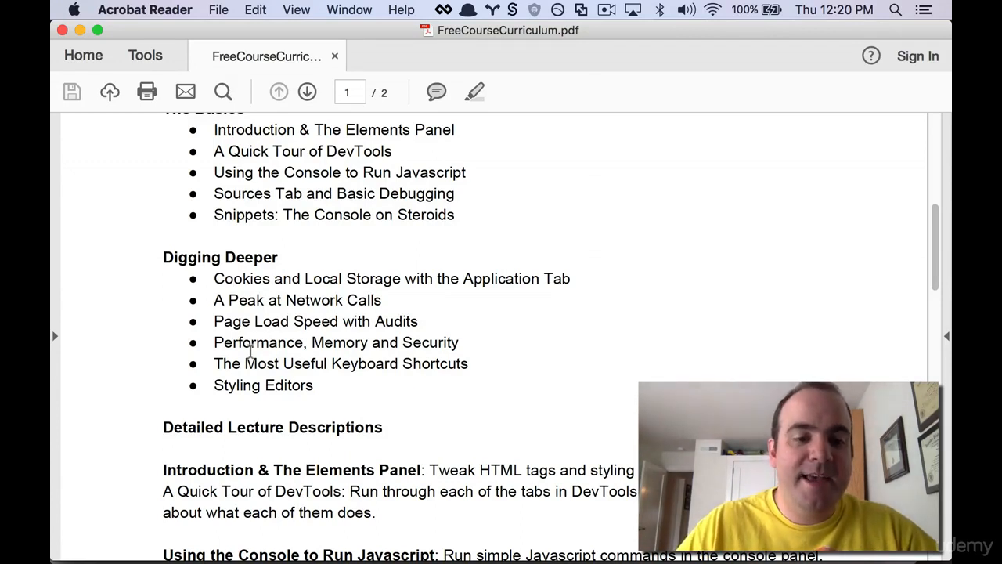
# - Scroll through the Basics lesson descriptions from Introduction & The Elements Panel to Snippets
pyautogui.scroll(-3)
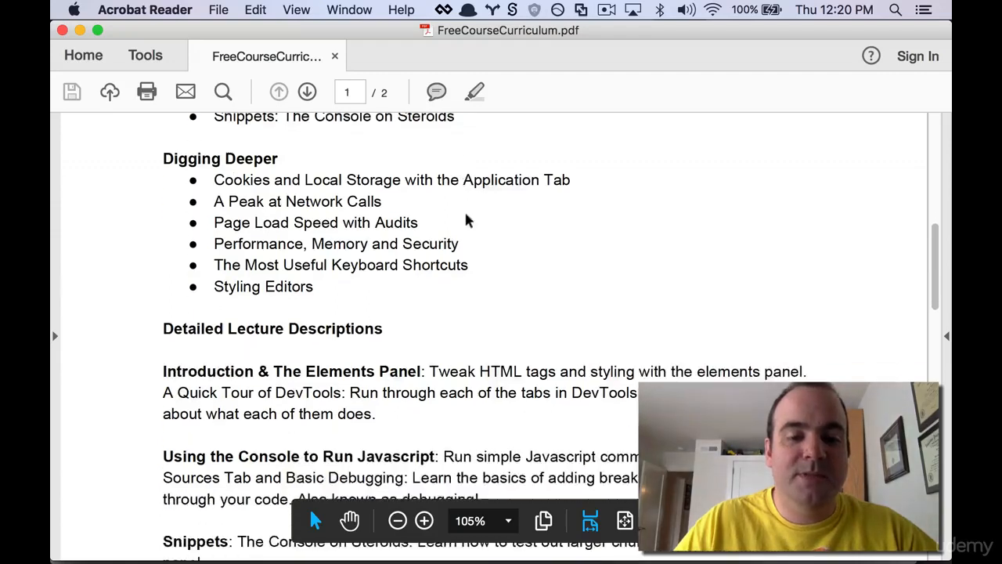
pyautogui.scroll(-3)
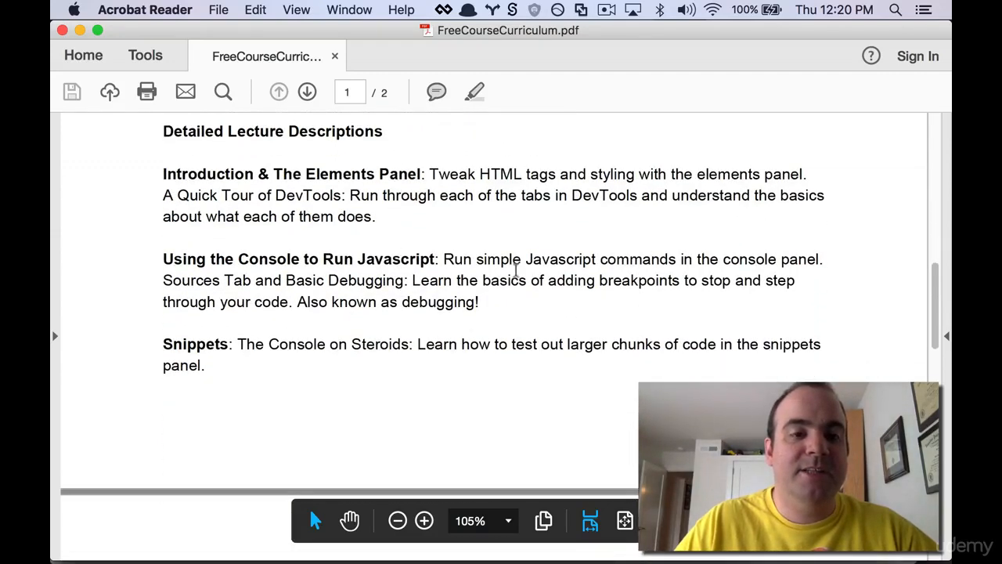